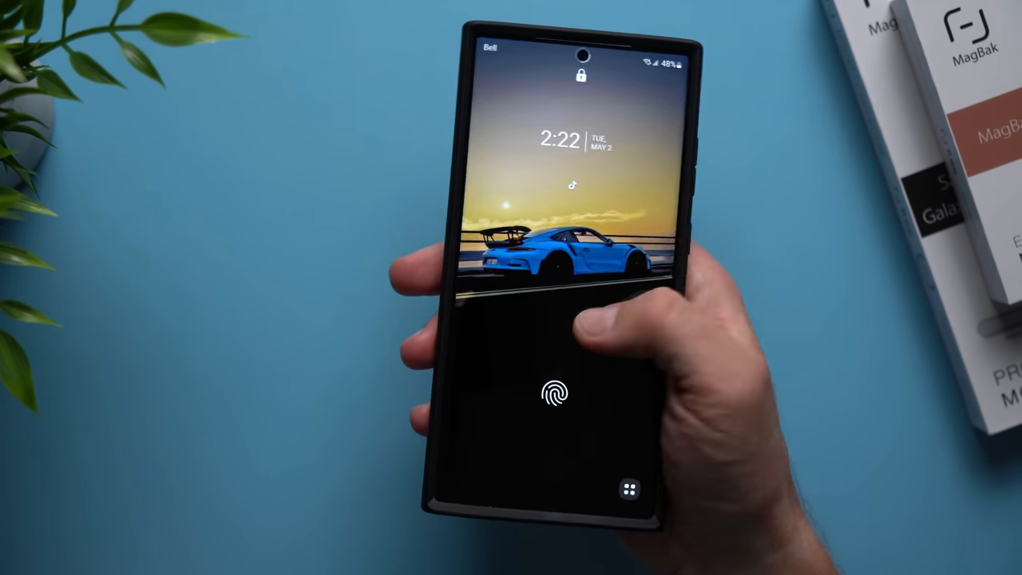
Unlock the phone with the fingerprint sensor
click(553, 393)
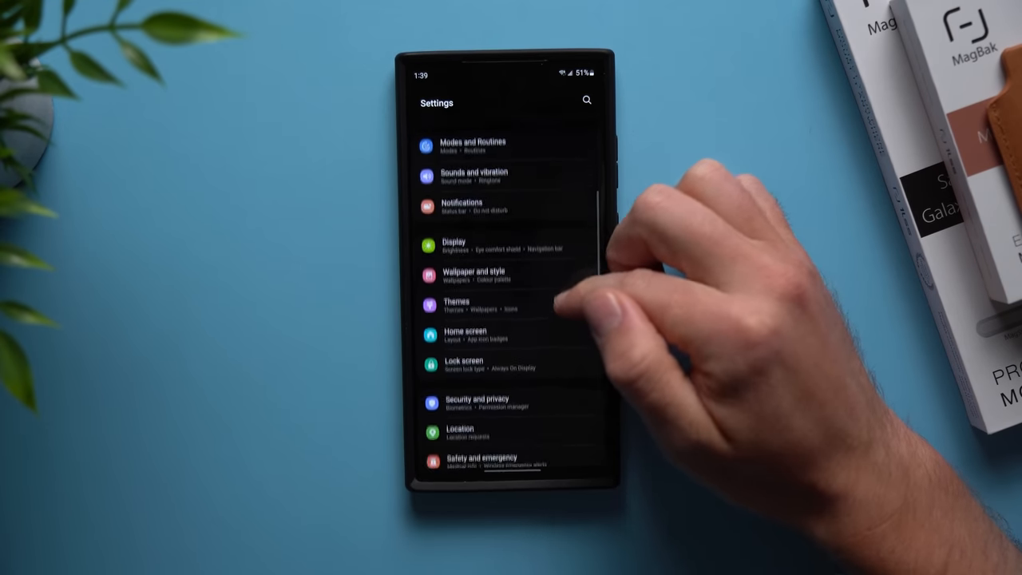
Go to Battery and device care, More battery settings, then Performance profile
scroll(down, 3)
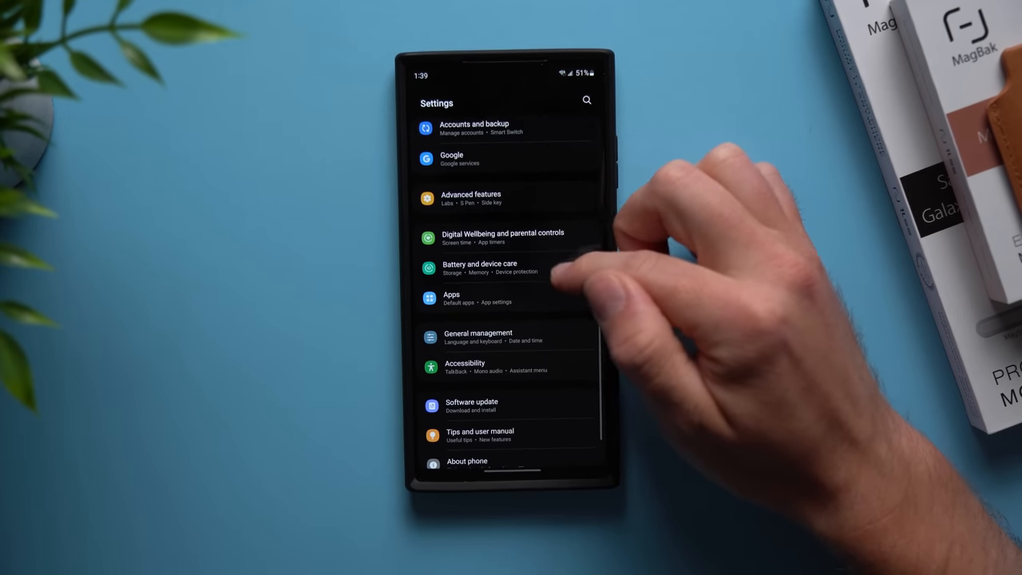
click(479, 268)
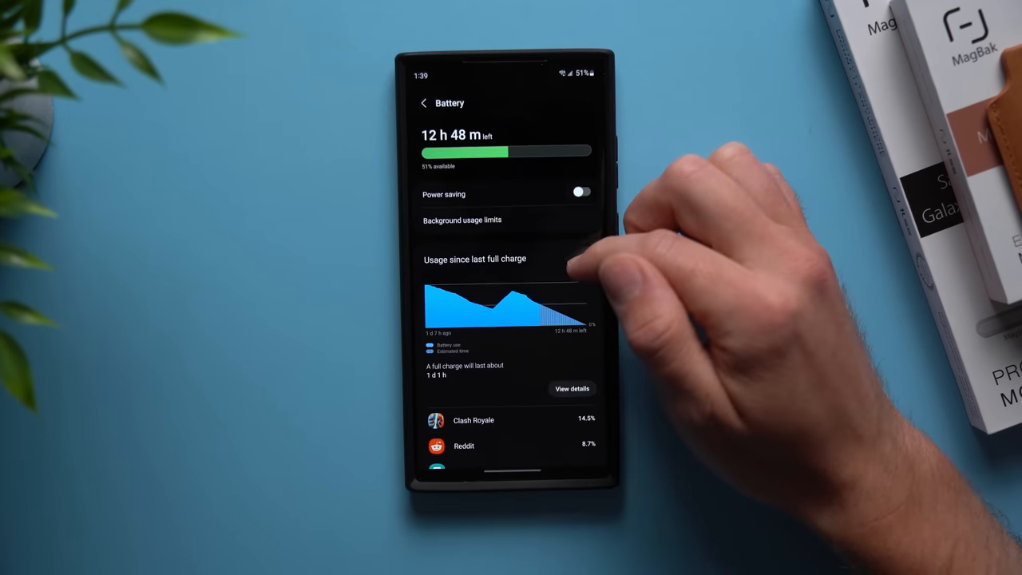
scroll(down, 3)
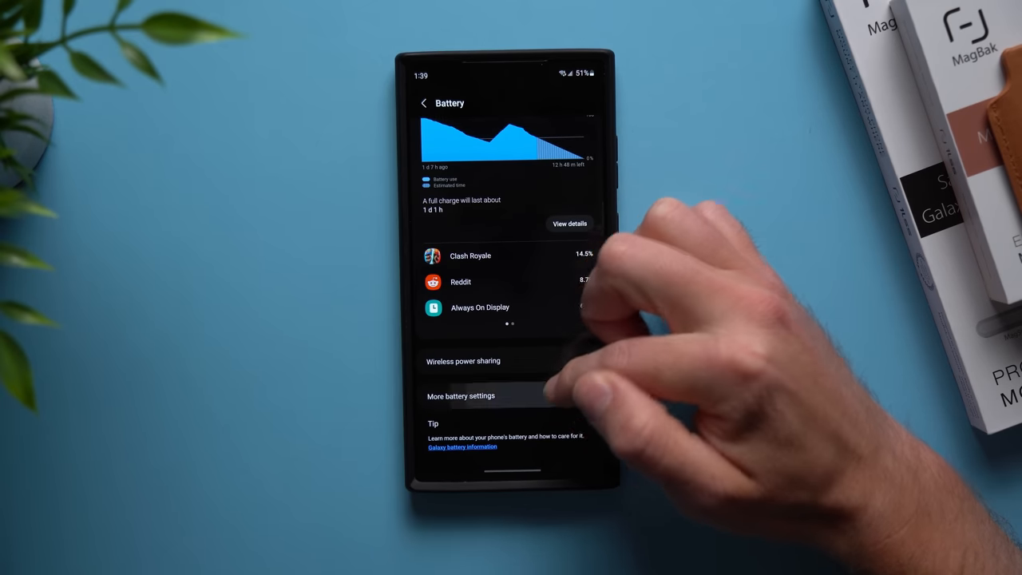
click(461, 396)
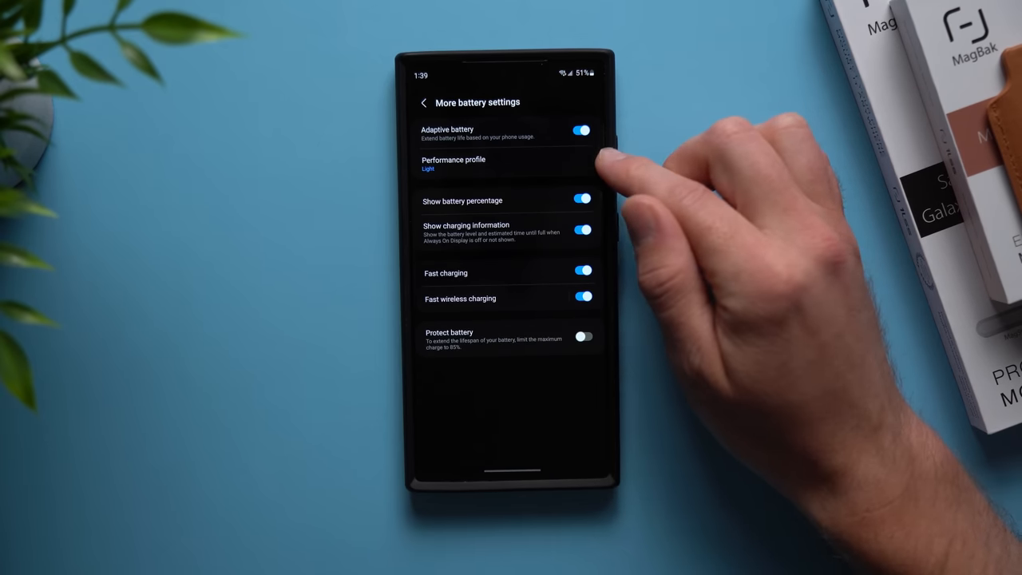
click(453, 163)
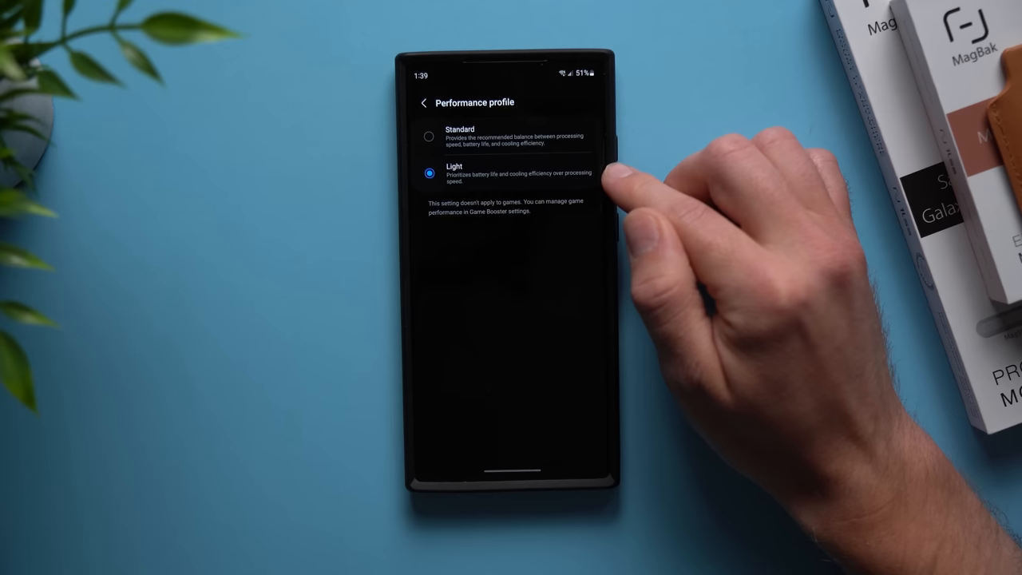
mouse_move(607, 176)
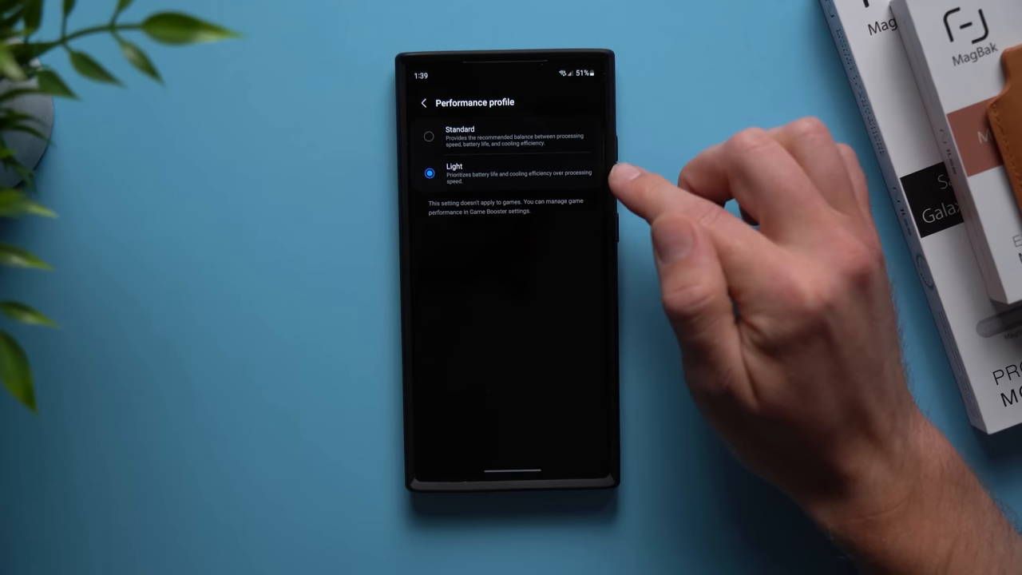
mouse_move(607, 174)
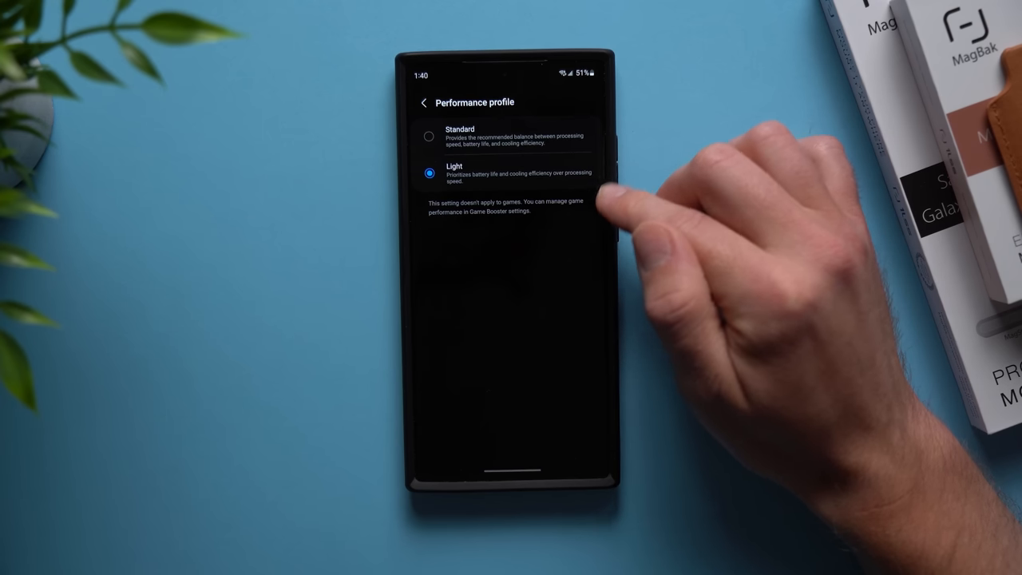
mouse_move(615, 191)
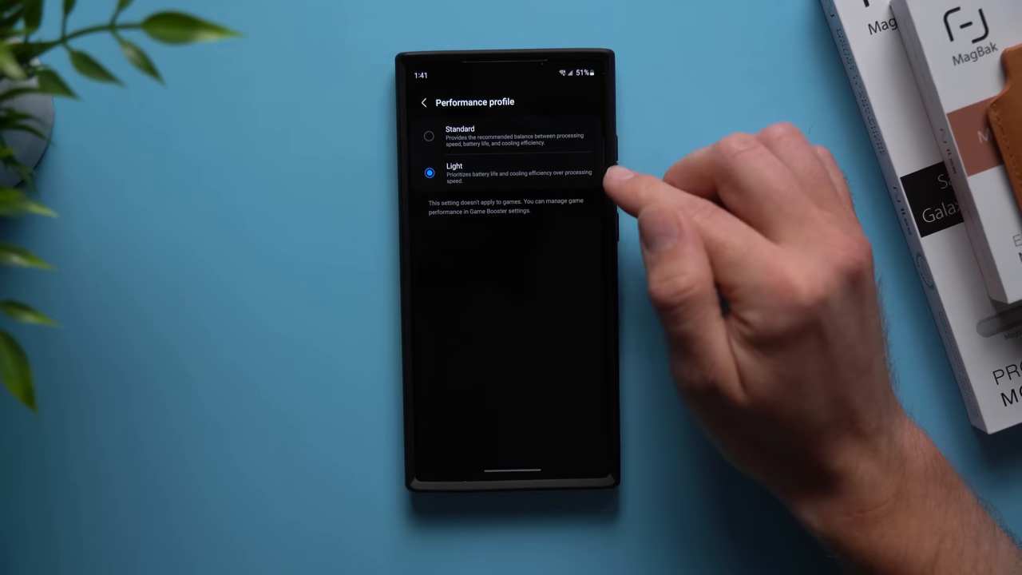
mouse_move(615, 175)
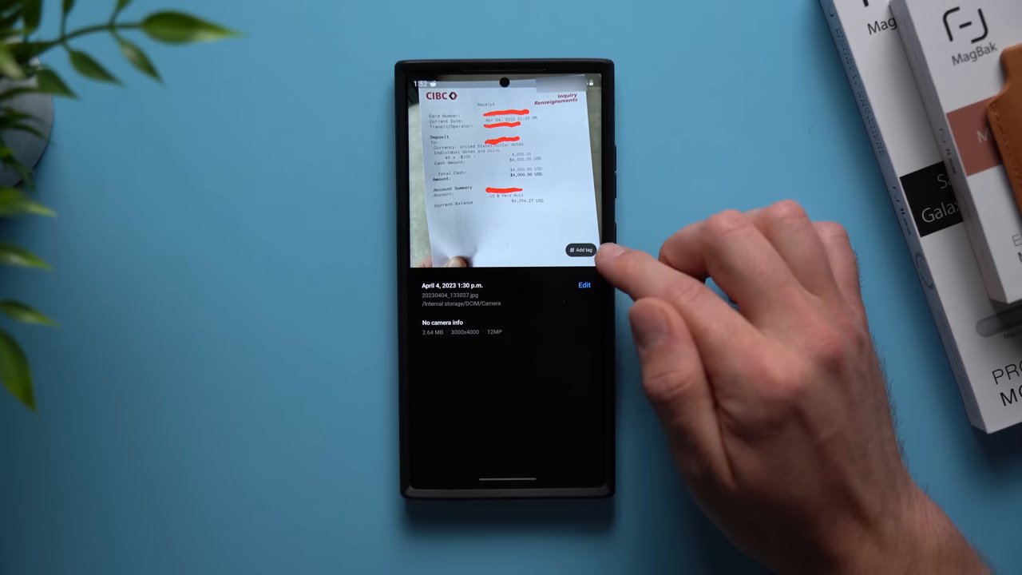
Add the tag 'cibc' to the receipt photo and save it
click(581, 250)
text(c)
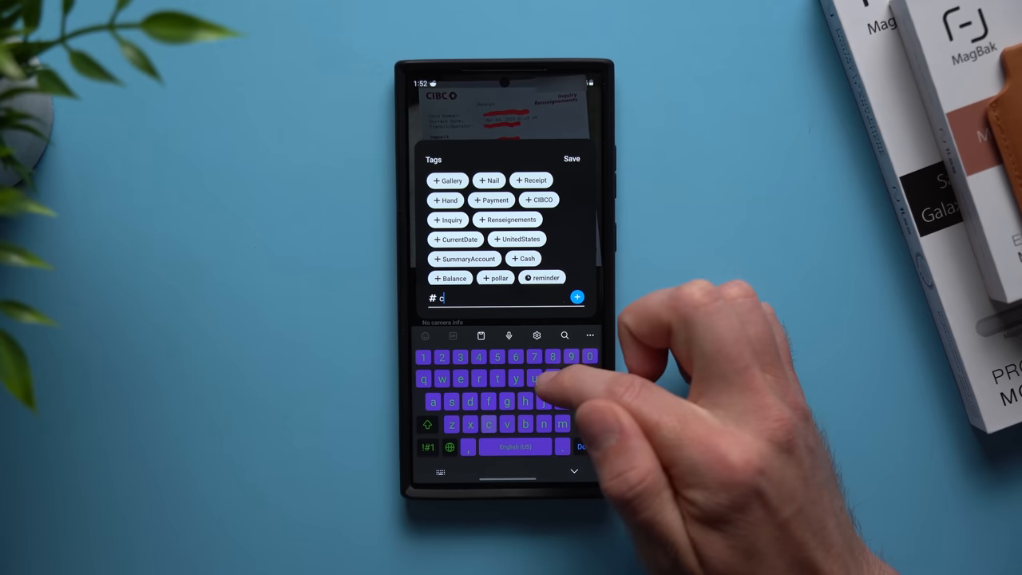
text(ibc)
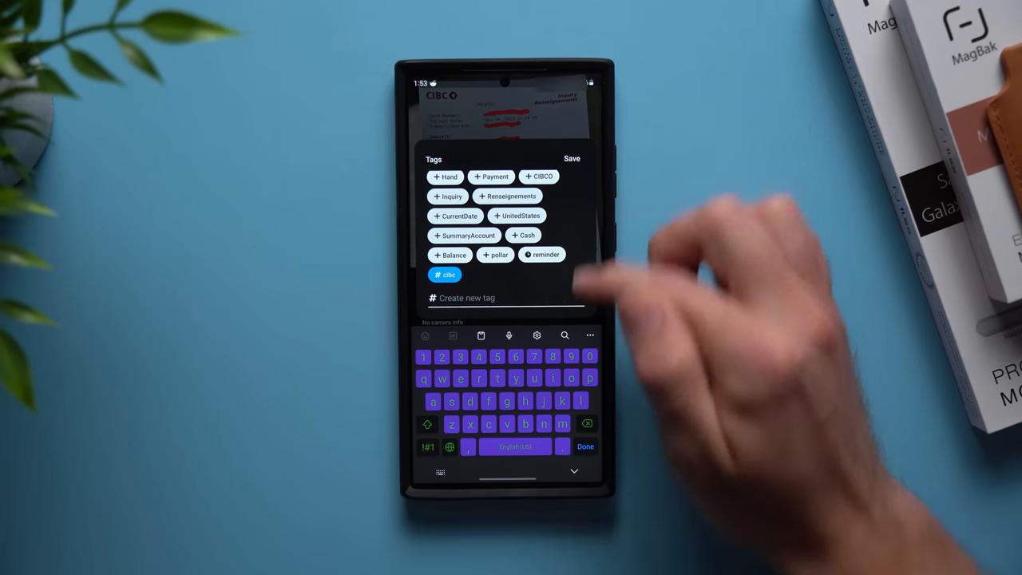
click(572, 158)
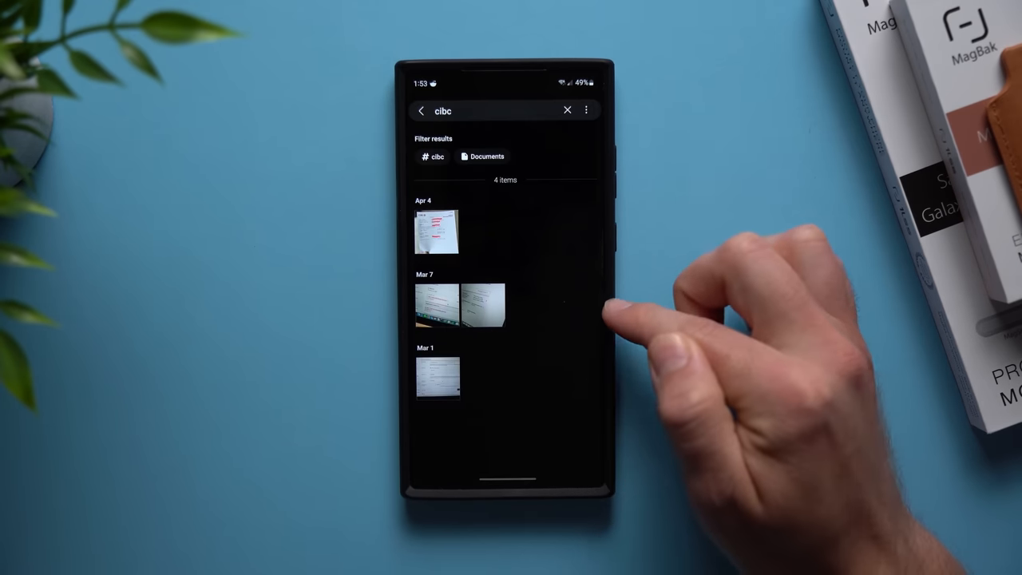
View the Gallery results for photos tagged cibc
click(437, 232)
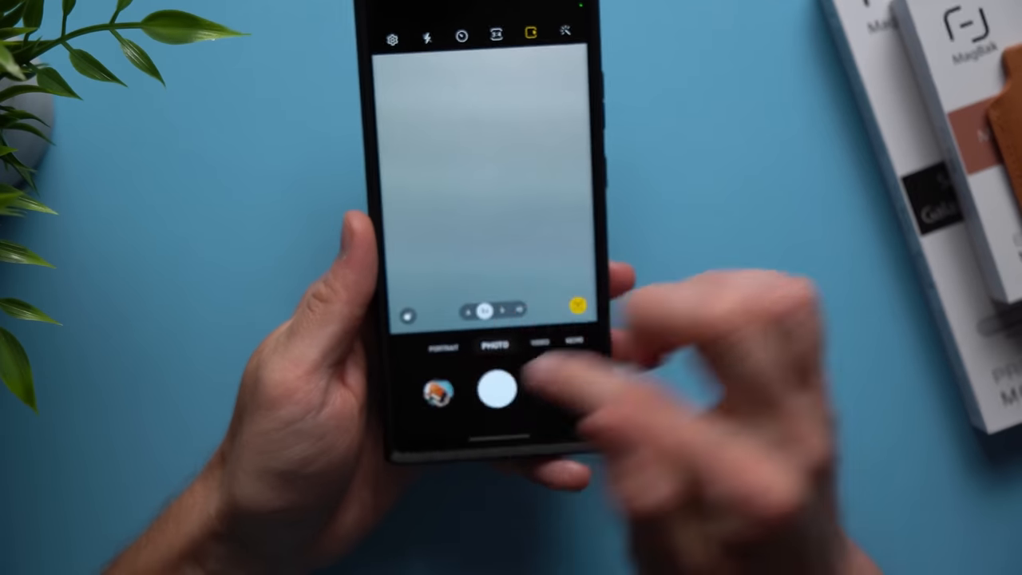
Open the latest MagBak wallet photo's motion clip, play it, then pause
click(493, 393)
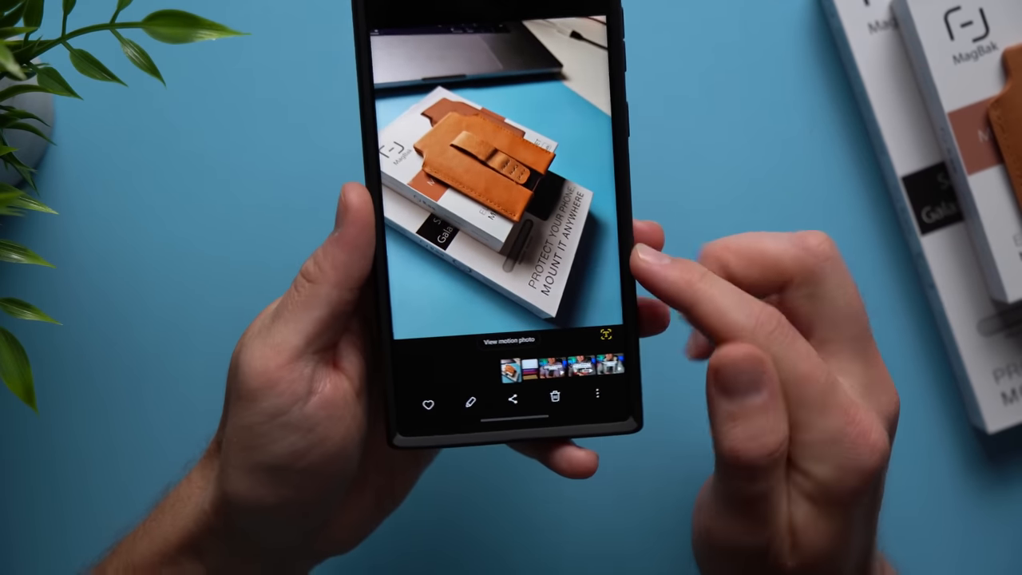
click(511, 337)
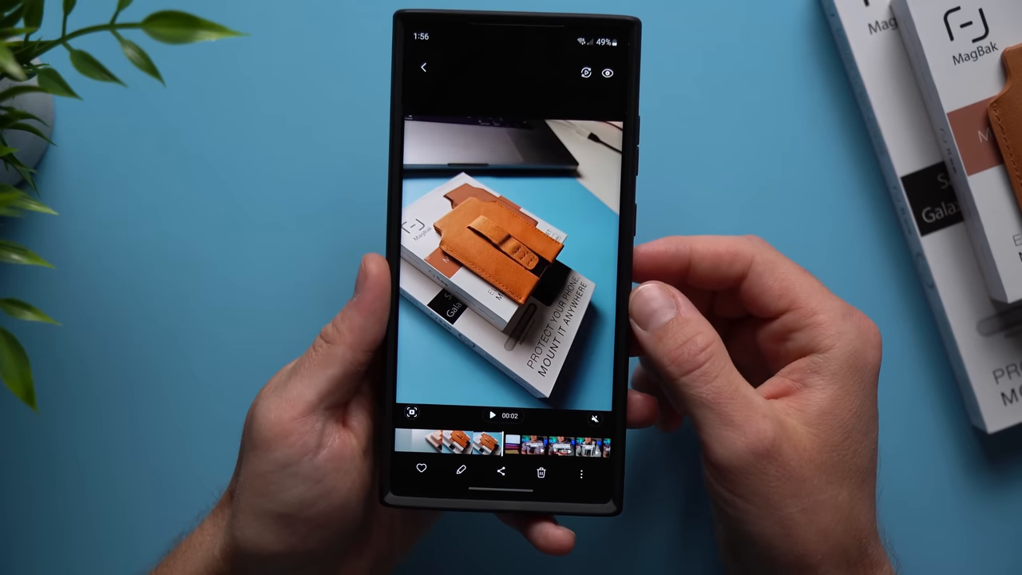
click(493, 415)
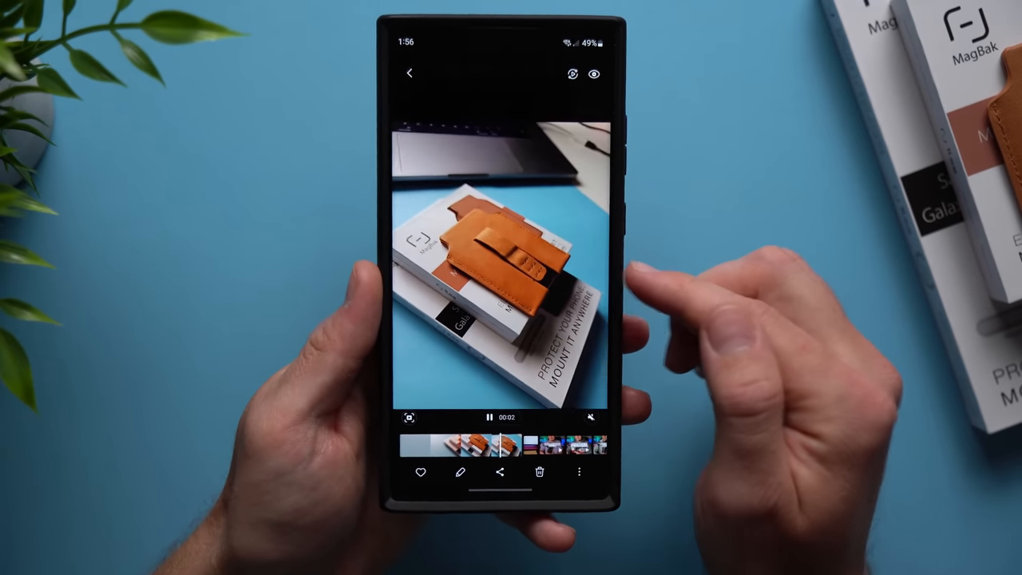
click(488, 417)
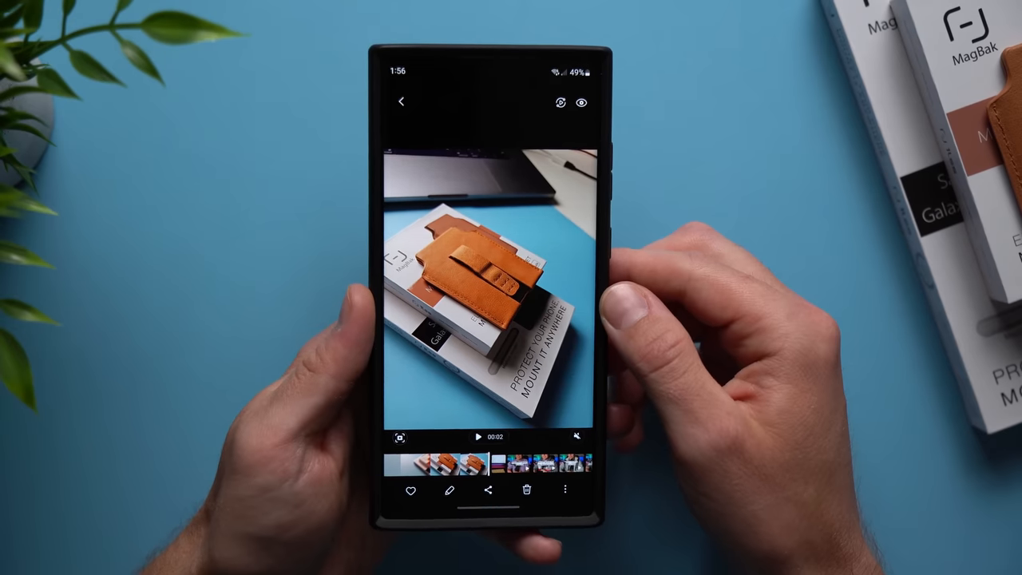